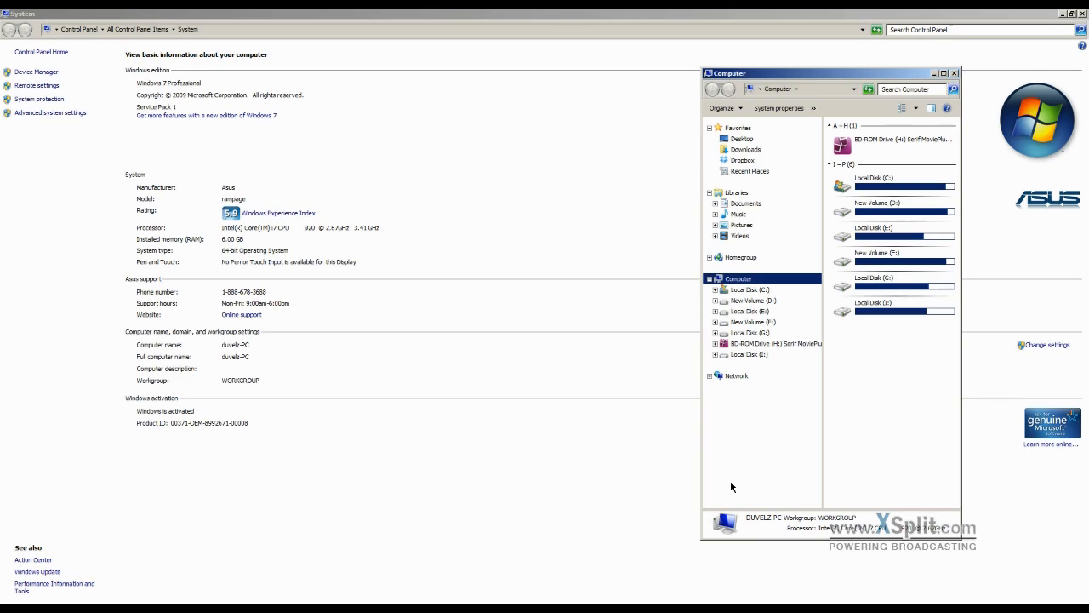
{"action": "mouse_move", "coordinate": [718, 391]}
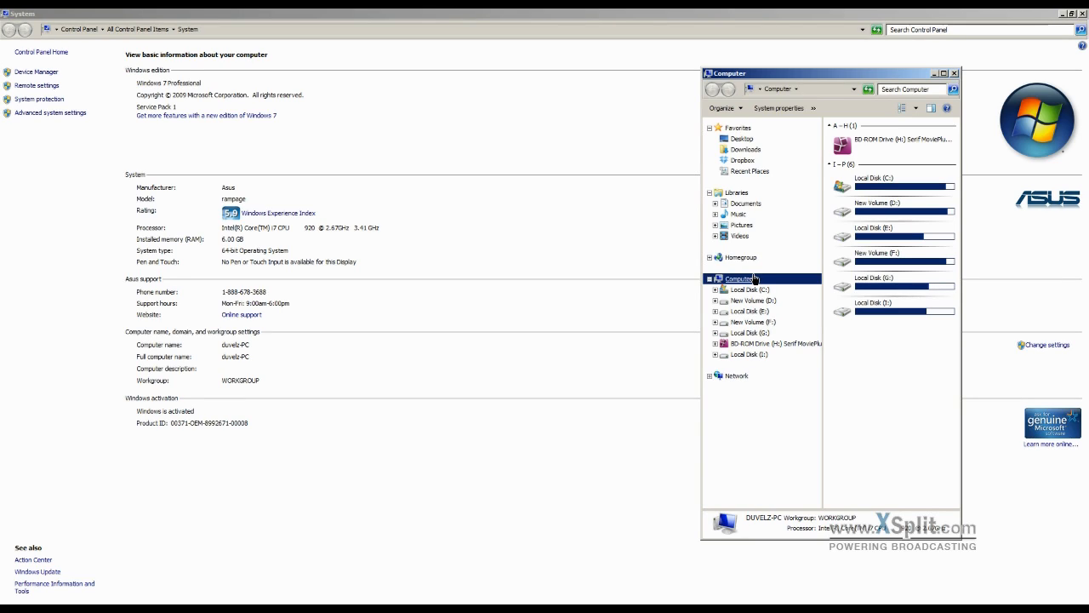
Right-click the Computer entry in the Explorer navigation pane.
{"action": "right_click", "coordinate": [739, 279]}
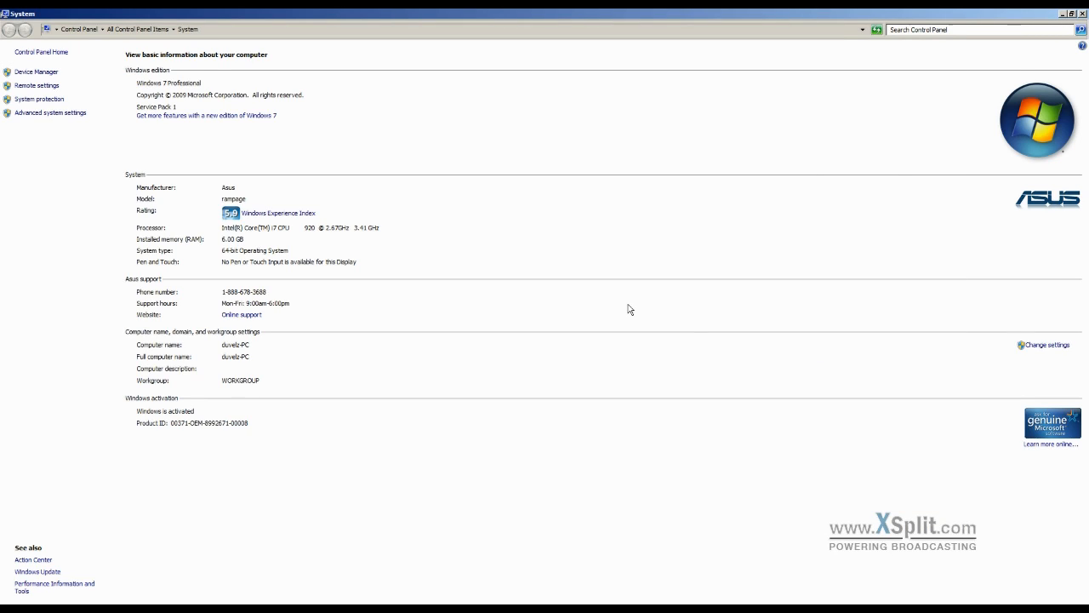
{"action": "mouse_move", "coordinate": [36, 71]}
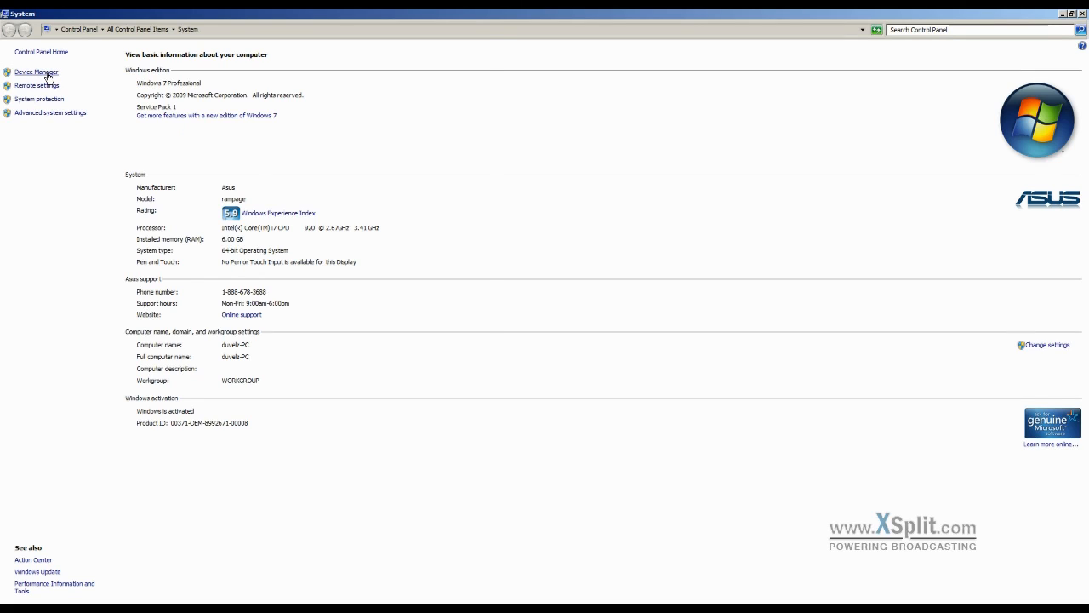
Launch Device Manager from the System page's left task pane.
{"action": "left_click", "coordinate": [36, 71]}
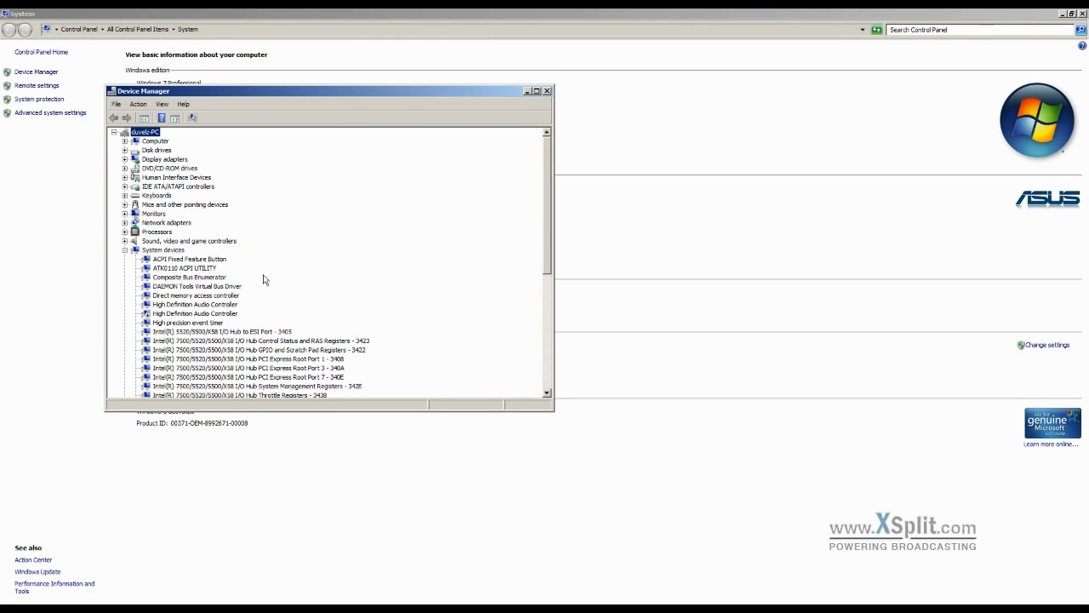
Select the second High Definition Audio Controller under System devices.
{"action": "left_click", "coordinate": [195, 313]}
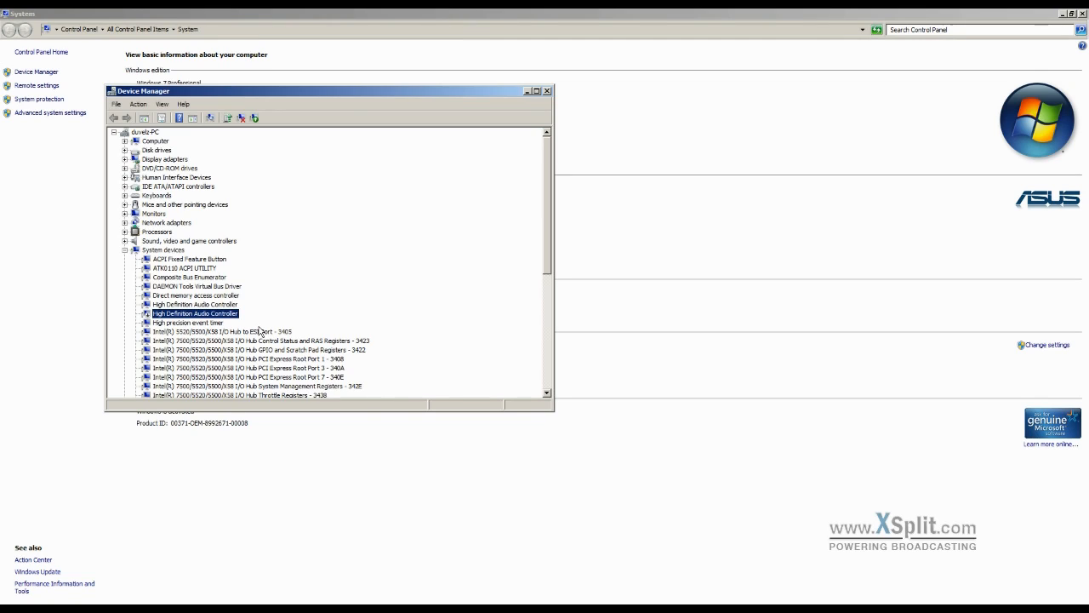
{"action": "mouse_move", "coordinate": [233, 322]}
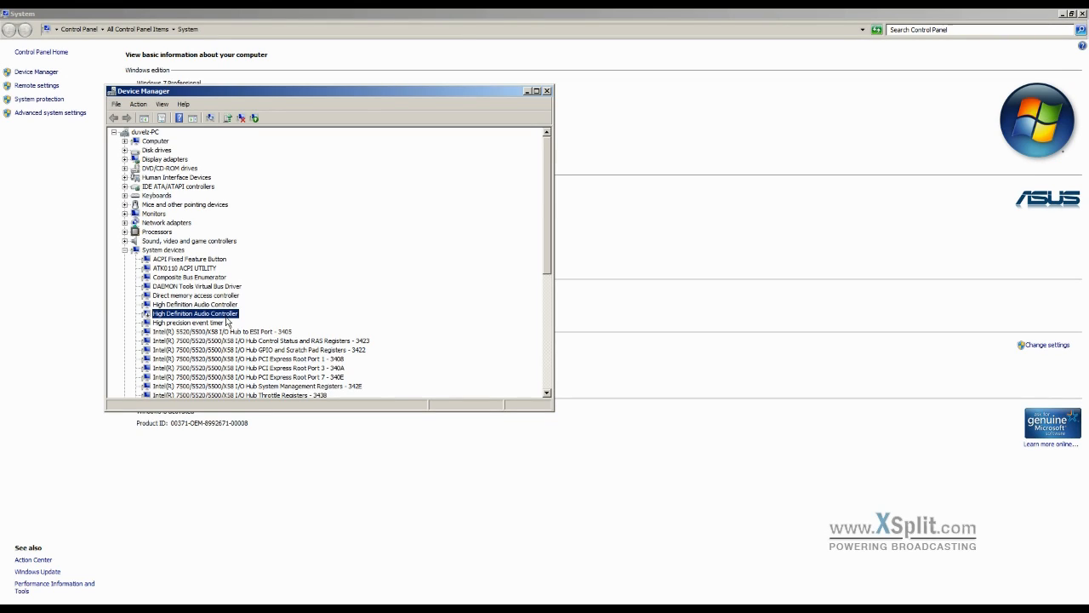
{"action": "mouse_move", "coordinate": [458, 380]}
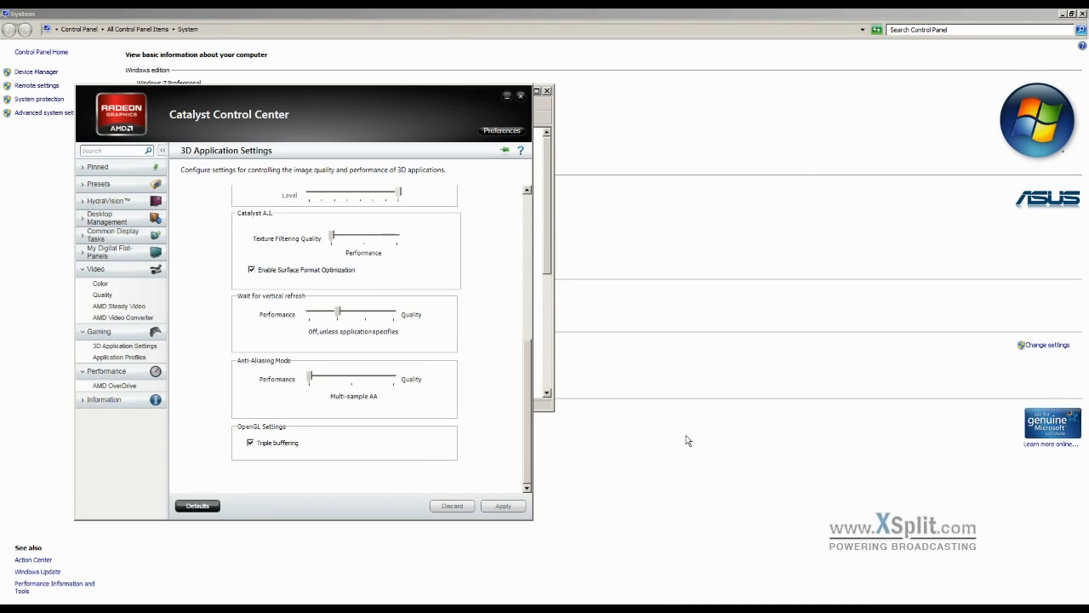
{"action": "mouse_move", "coordinate": [502, 349]}
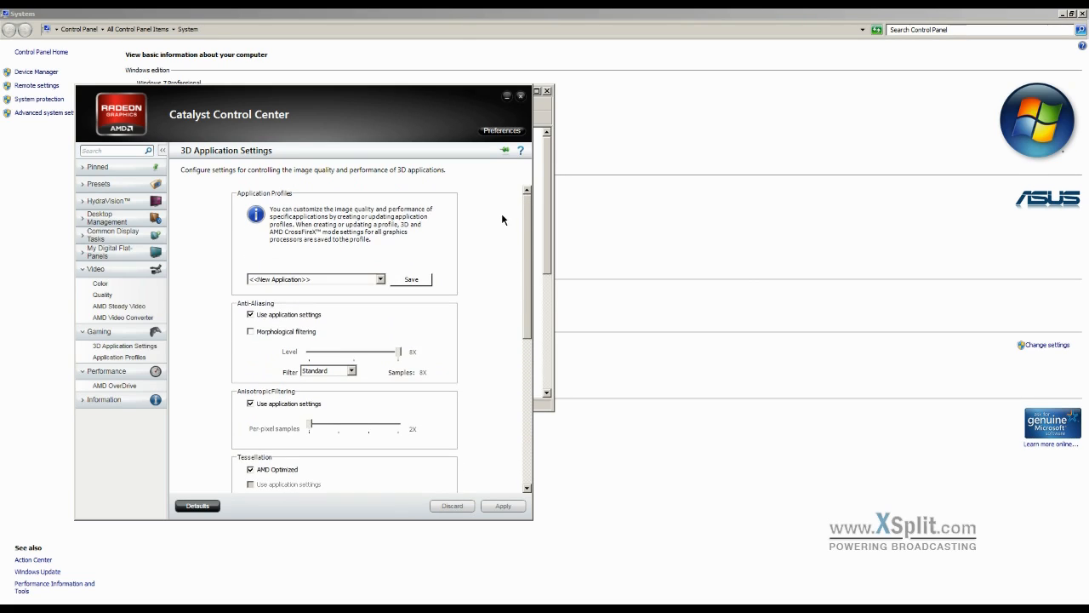
Scroll through the 3D Application Settings down to Anti-Aliasing Mode and OpenGL triple buffering.
{"action": "scroll", "scroll_direction": "down", "scroll_amount": 3}
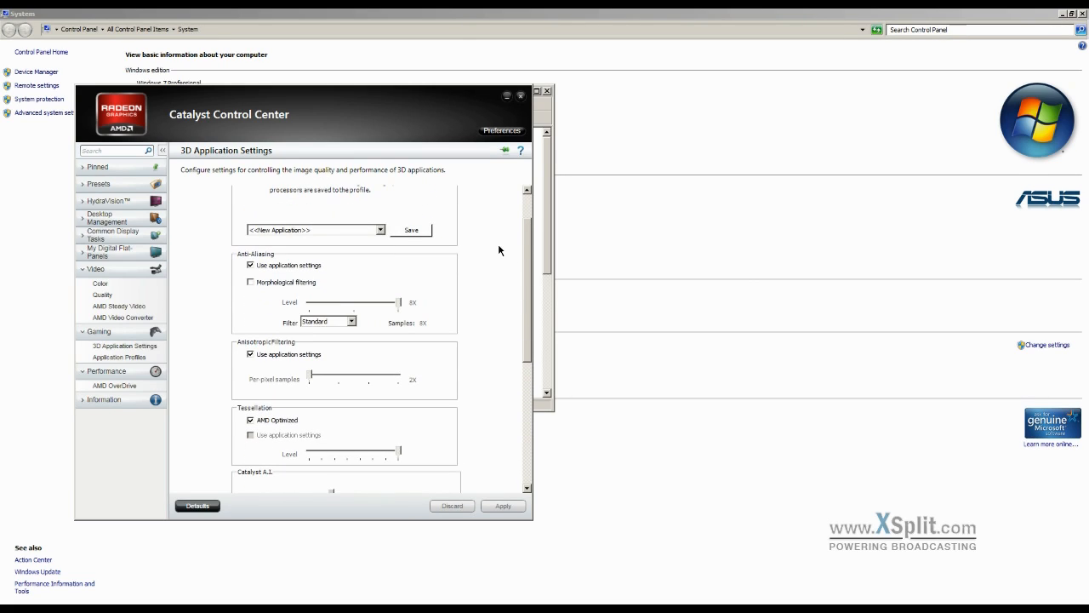
{"action": "mouse_move", "coordinate": [466, 252]}
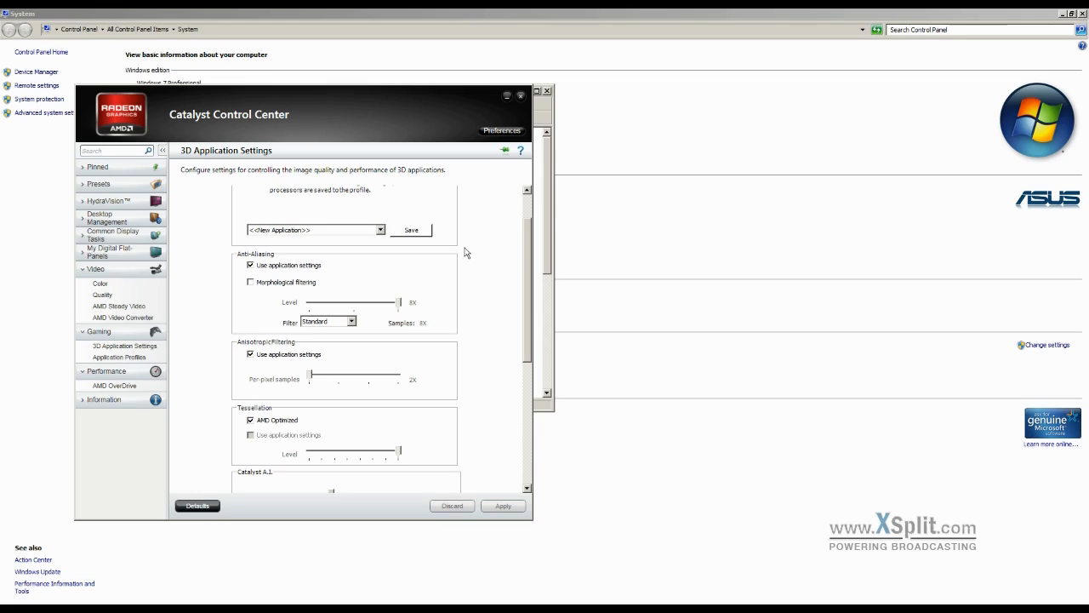
{"action": "mouse_move", "coordinate": [336, 313]}
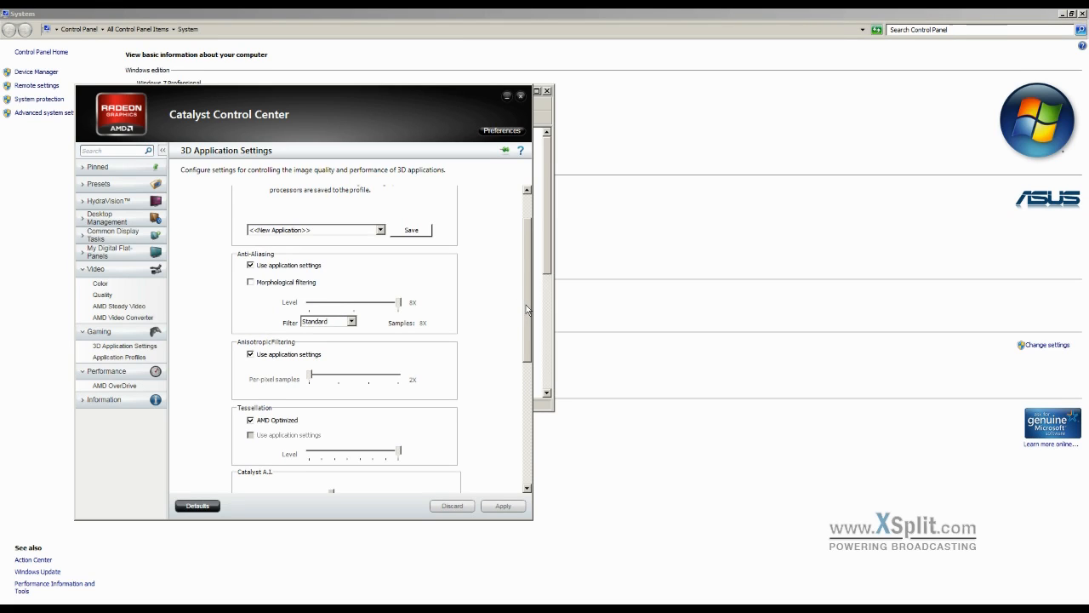
{"action": "scroll", "scroll_direction": "down", "scroll_amount": 3}
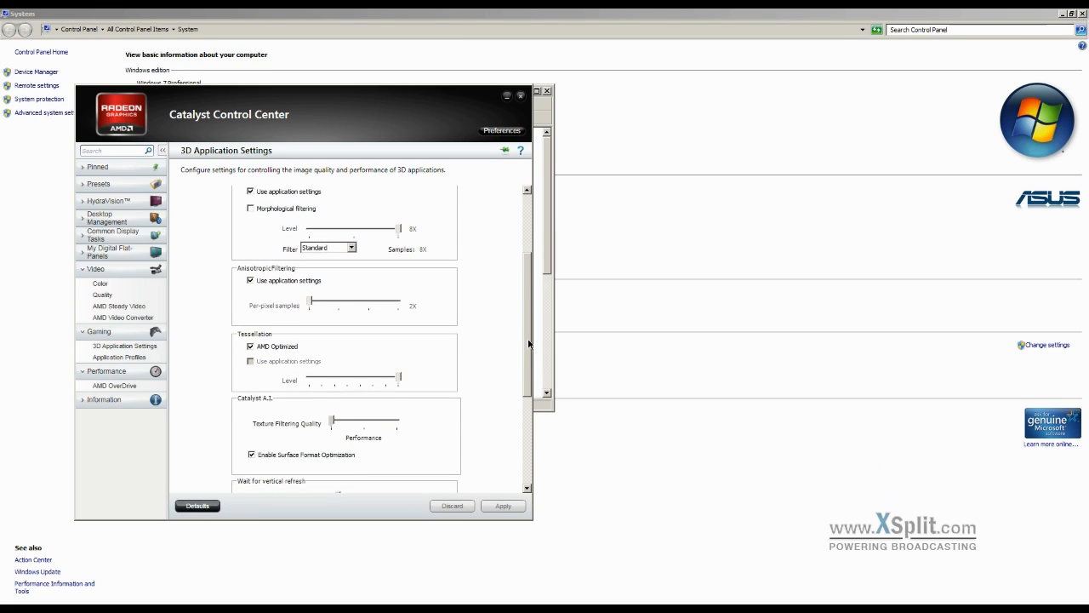
{"action": "scroll", "scroll_direction": "down", "scroll_amount": 3}
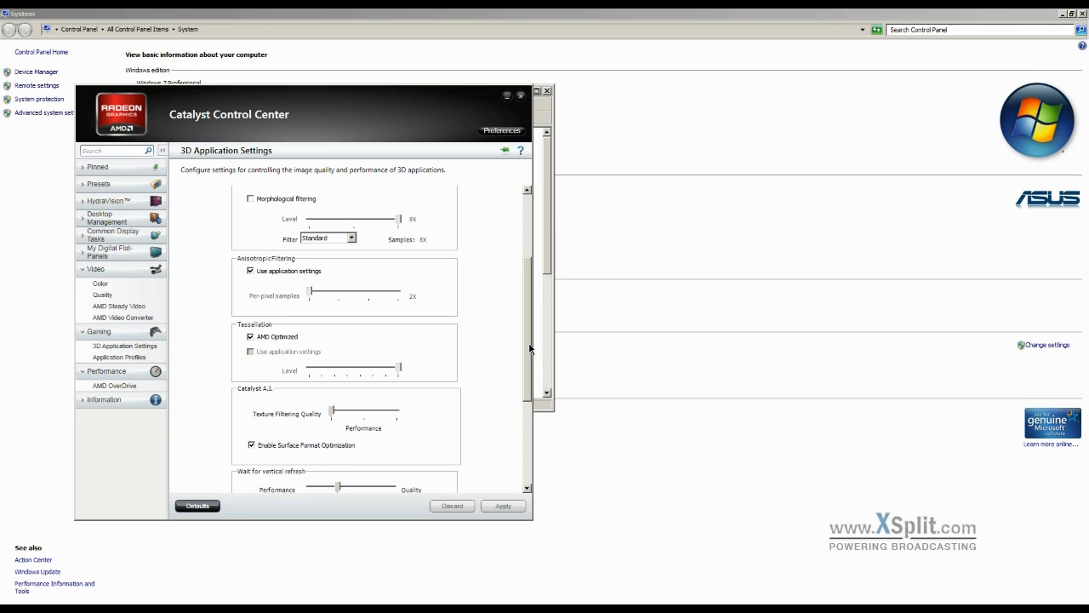
{"action": "scroll", "scroll_direction": "down", "scroll_amount": 3}
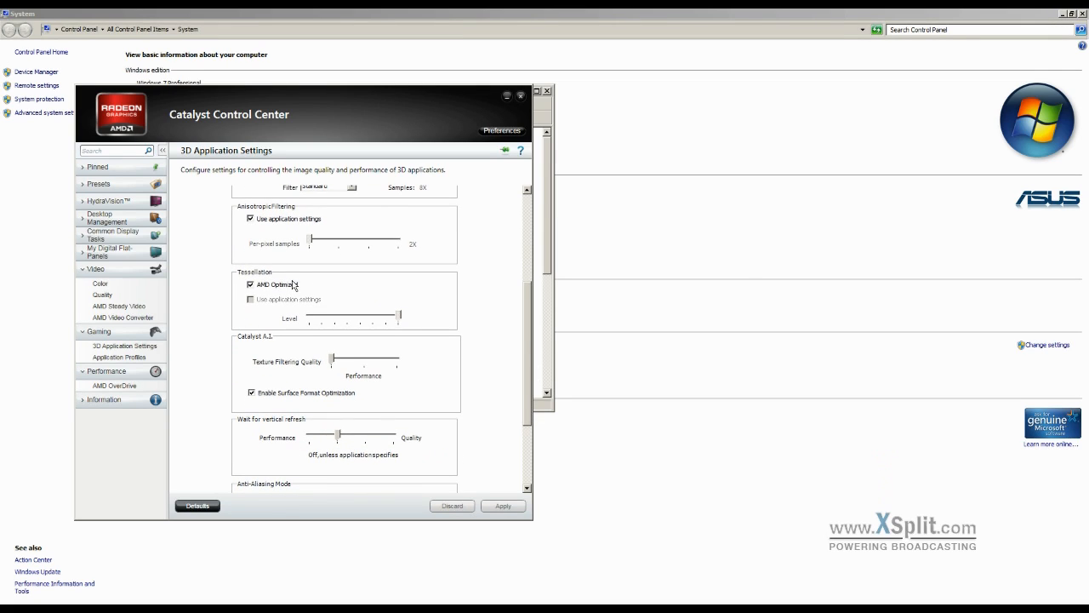
{"action": "mouse_move", "coordinate": [387, 342]}
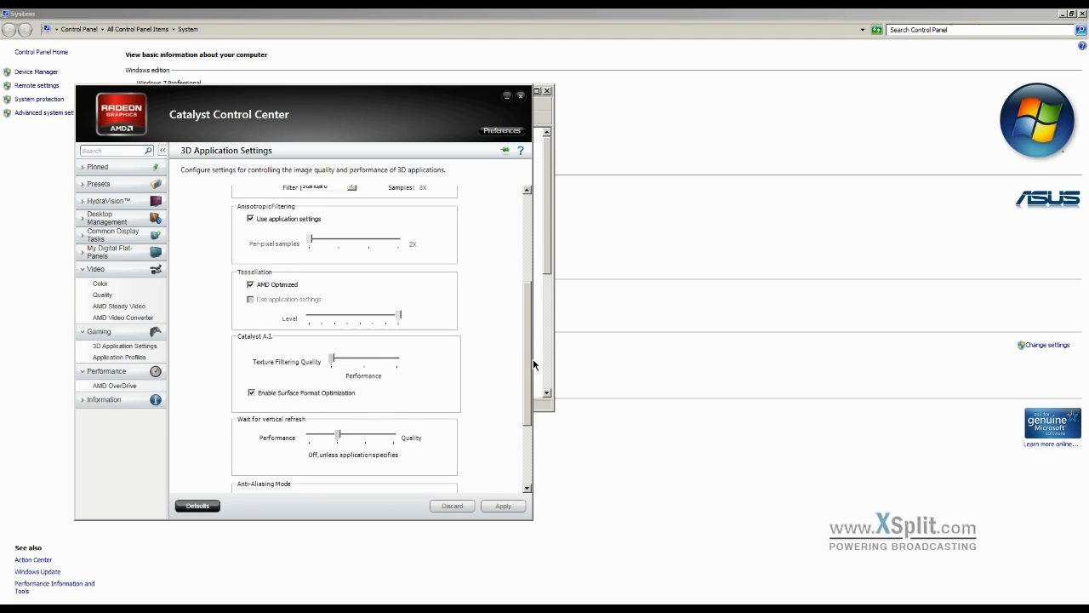
{"action": "scroll", "scroll_direction": "down", "scroll_amount": 3}
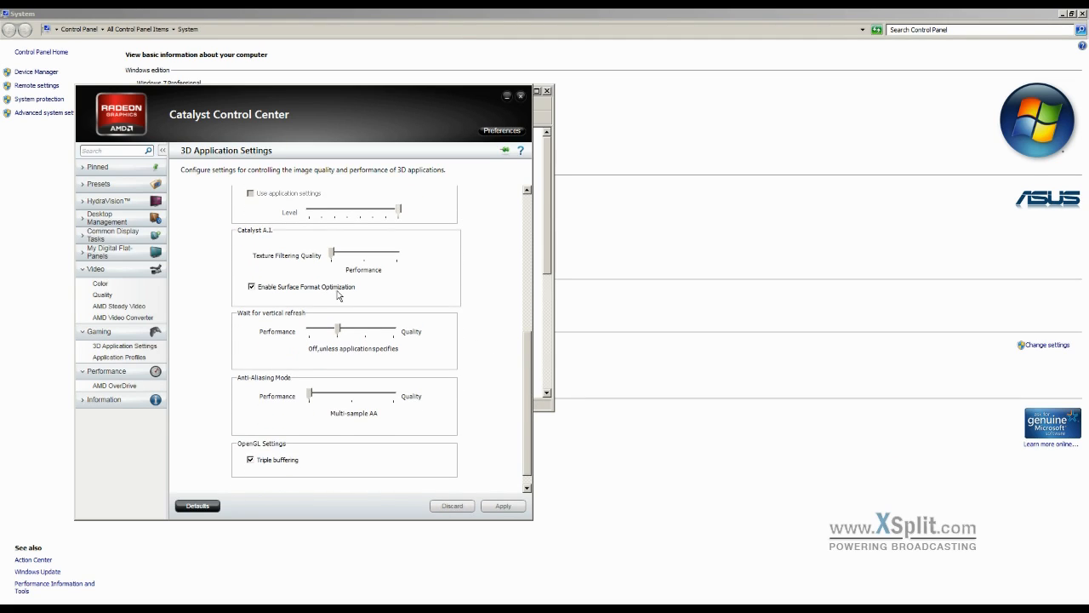